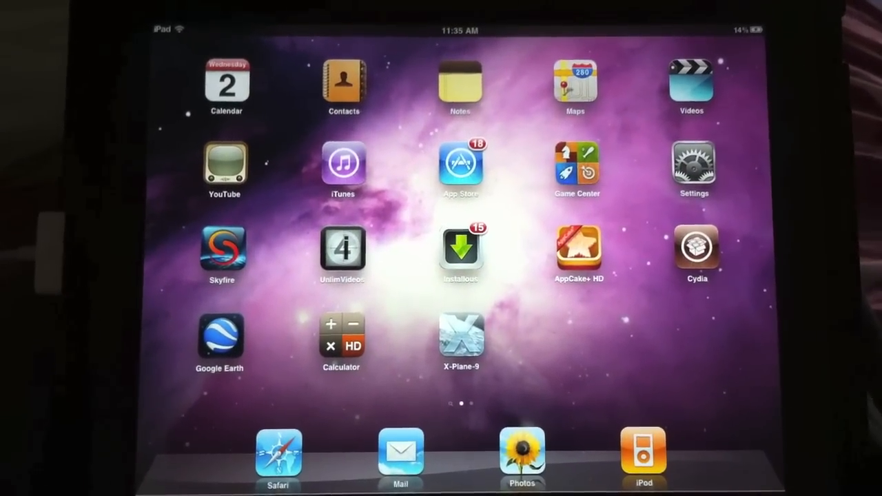
- Swipe to the second home screen page showing the Video Stream app
scroll("left", 3)
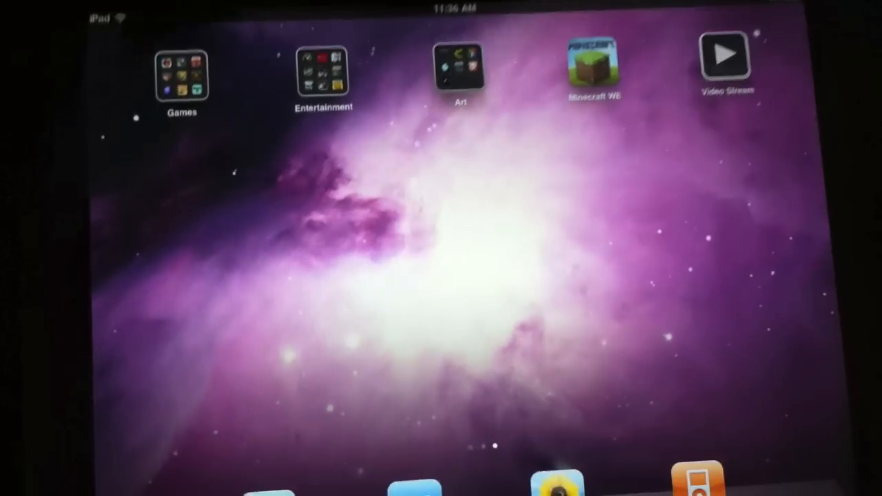
left_click(724, 54)
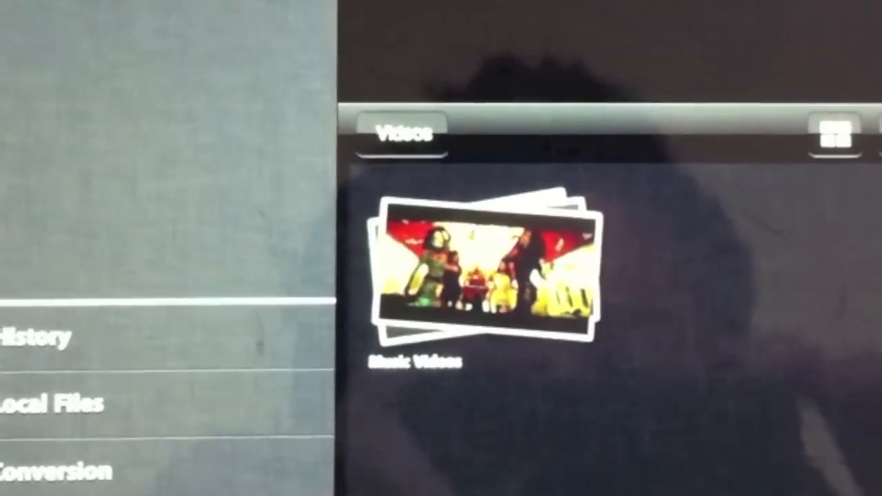
- Open the Music Videos folder under Videos to reveal its video thumbnail
left_click(482, 276)
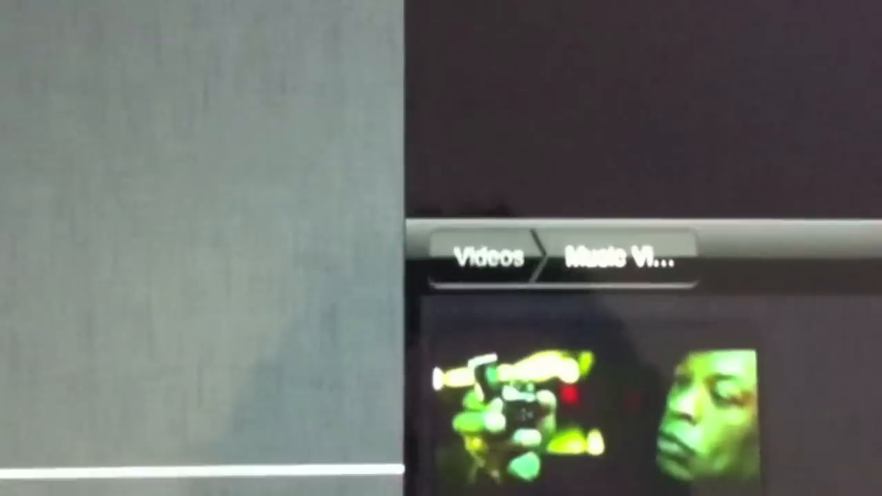